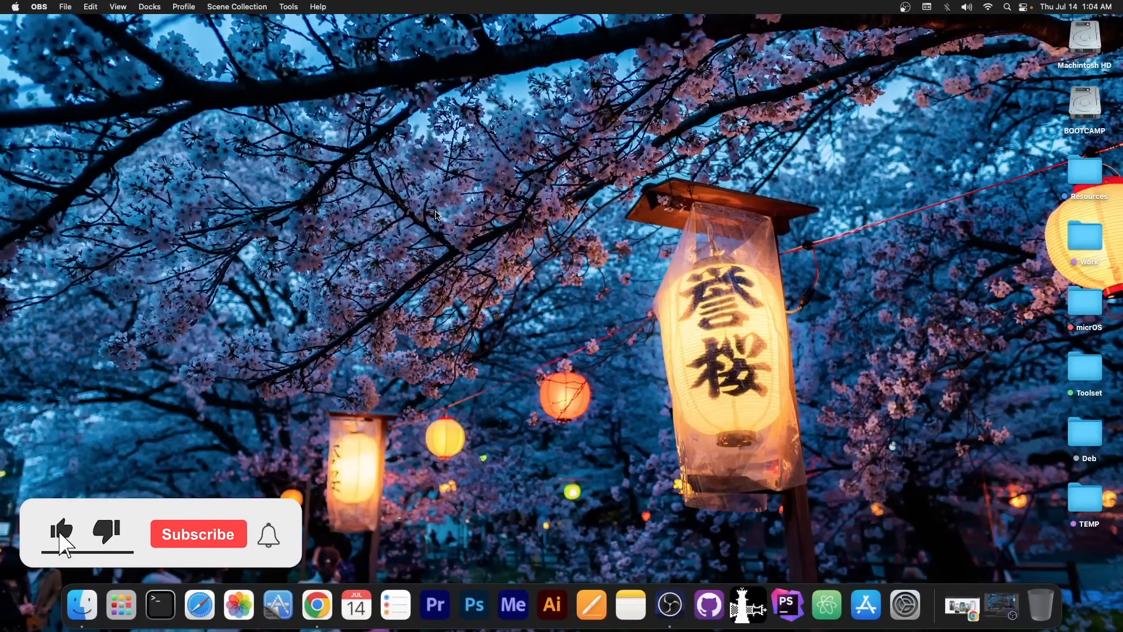
Bring up Chrome, scroll the iOS 16 Preview page, then view iPhone13,4 signing status.
click(198, 534)
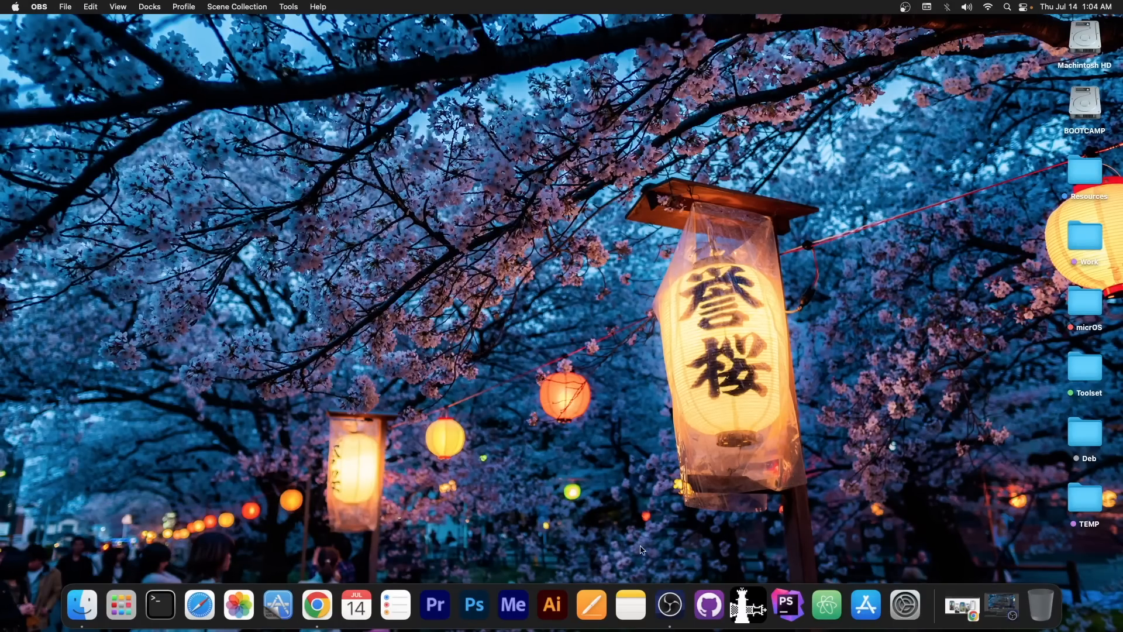
click(317, 604)
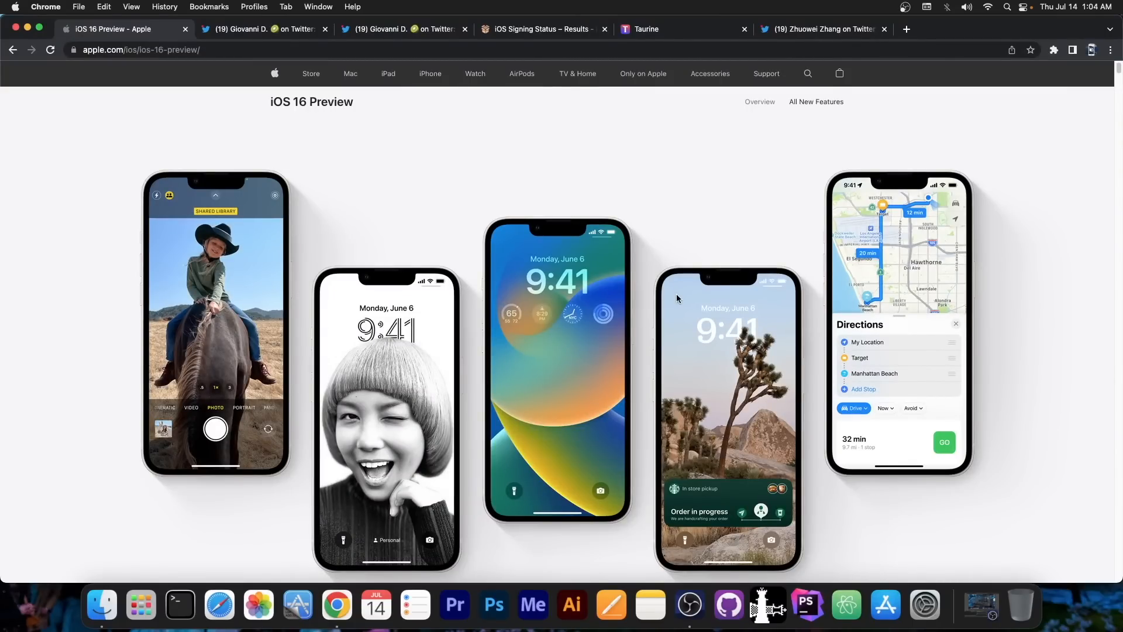
mouse_move(682, 256)
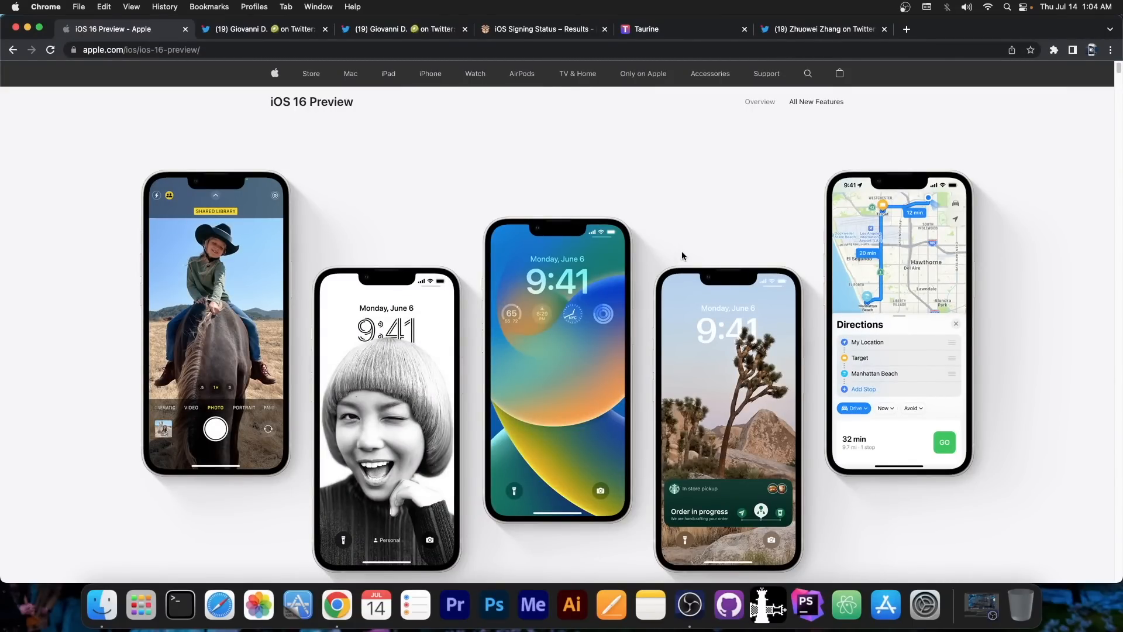
mouse_move(753, 149)
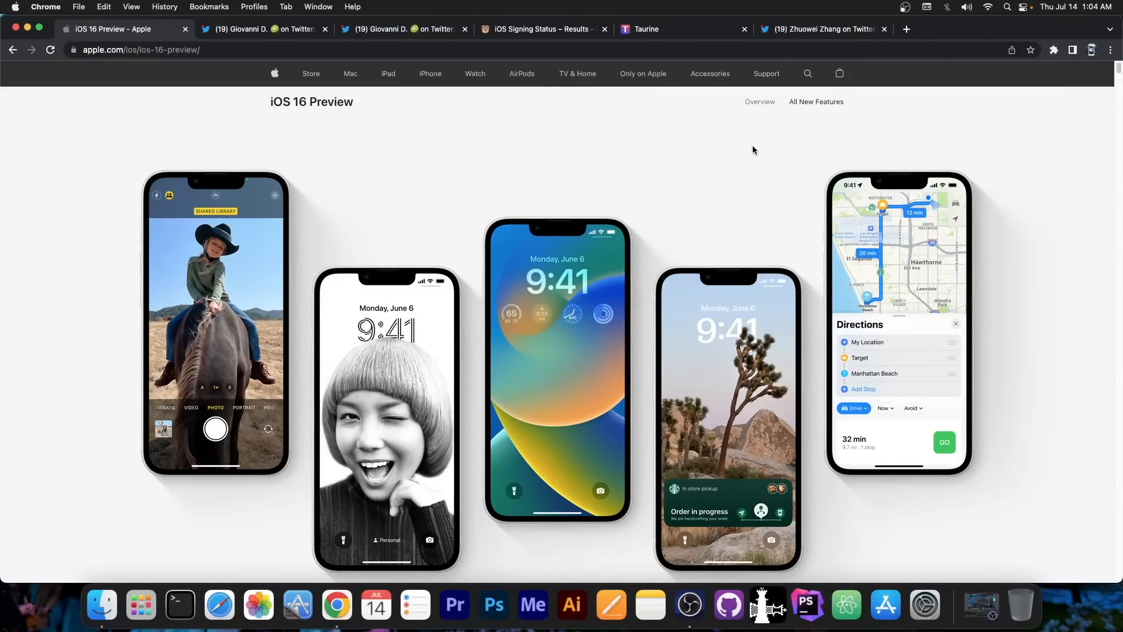
scroll(down, 3)
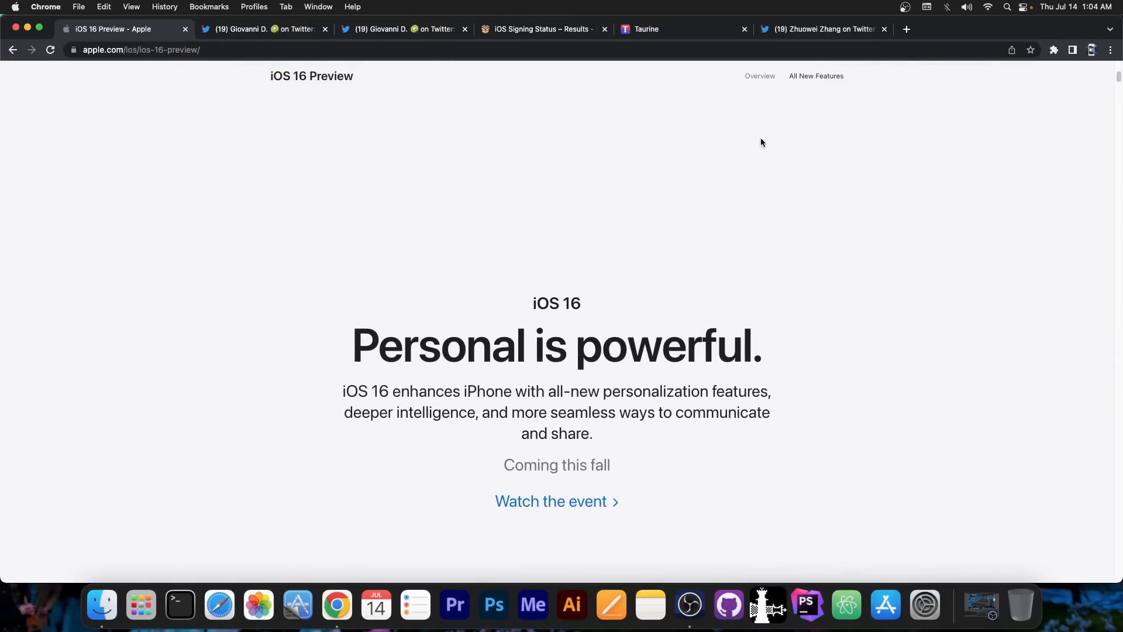
scroll(down, 3)
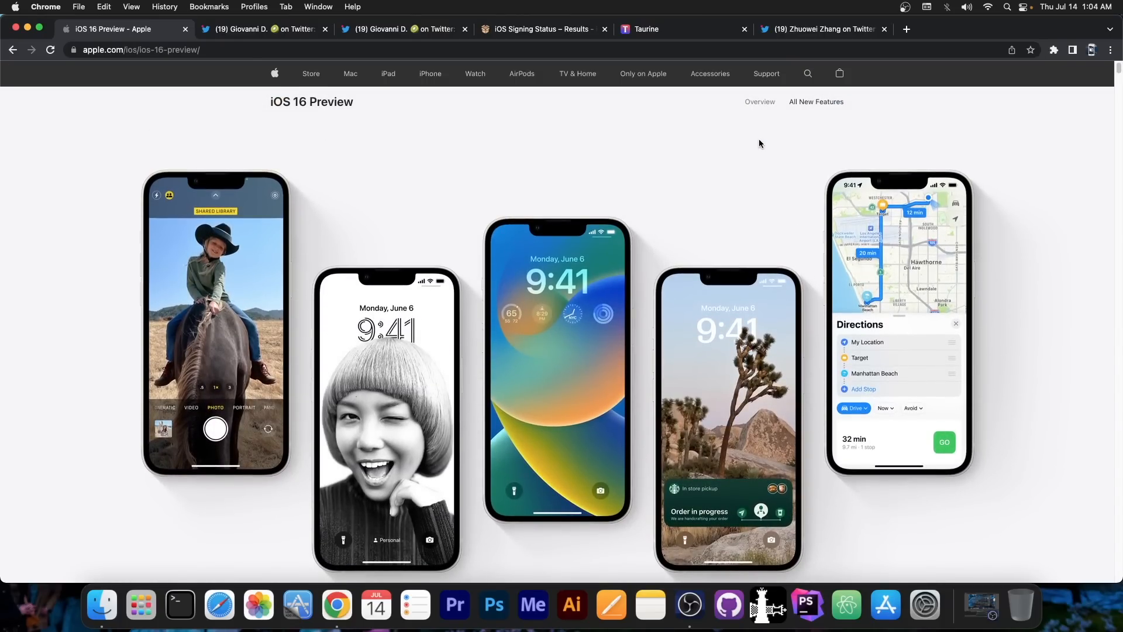
click(539, 29)
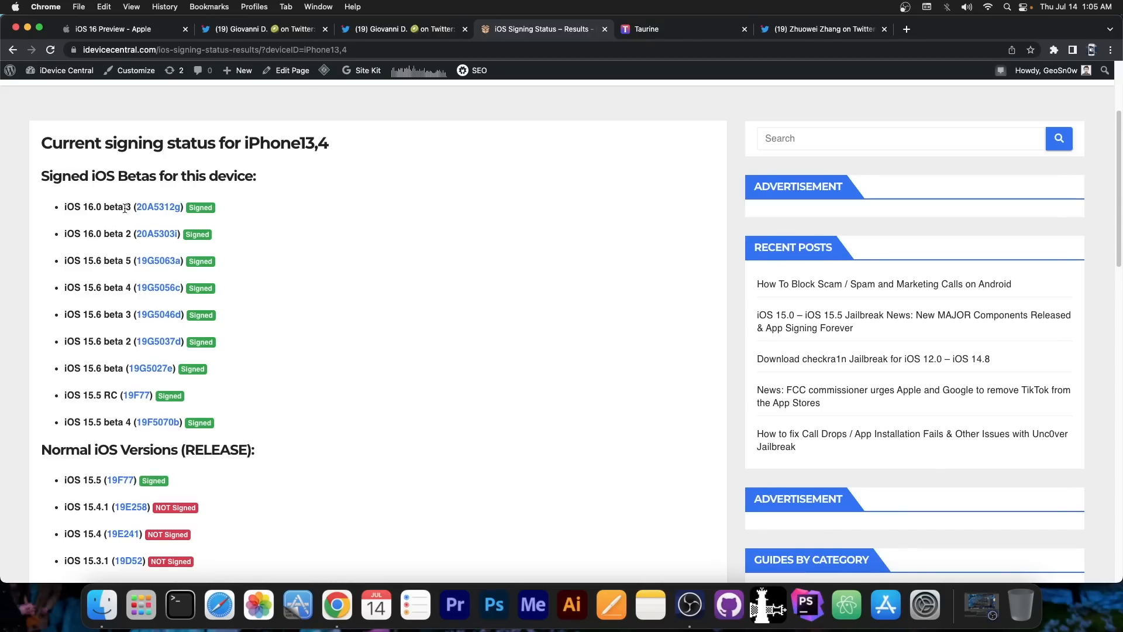
Scroll to the top of the signing status page and switch to the tfp0 tweet.
scroll(up, 3)
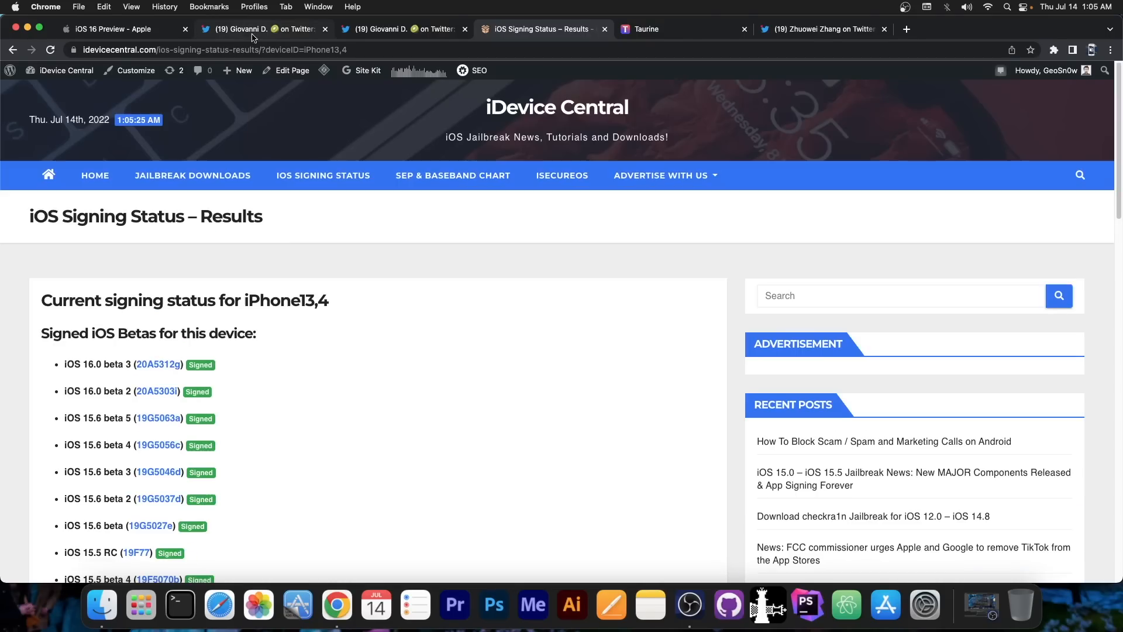
click(265, 29)
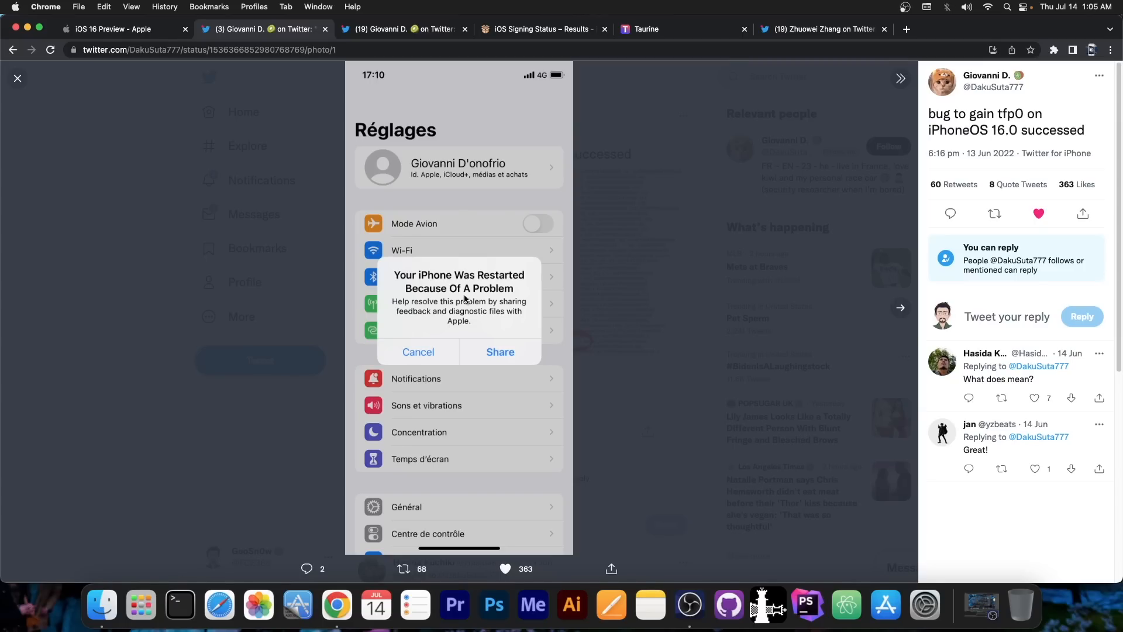
View photos 2 and 3, including the circled 'pid 0' panic log, then close the viewer.
click(901, 307)
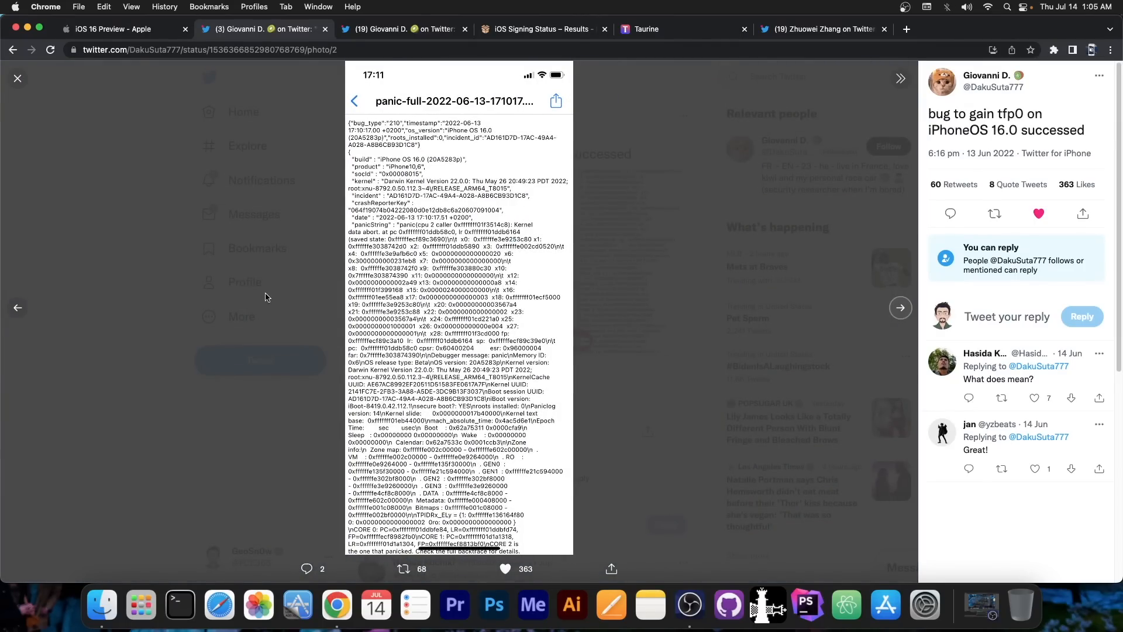
click(901, 307)
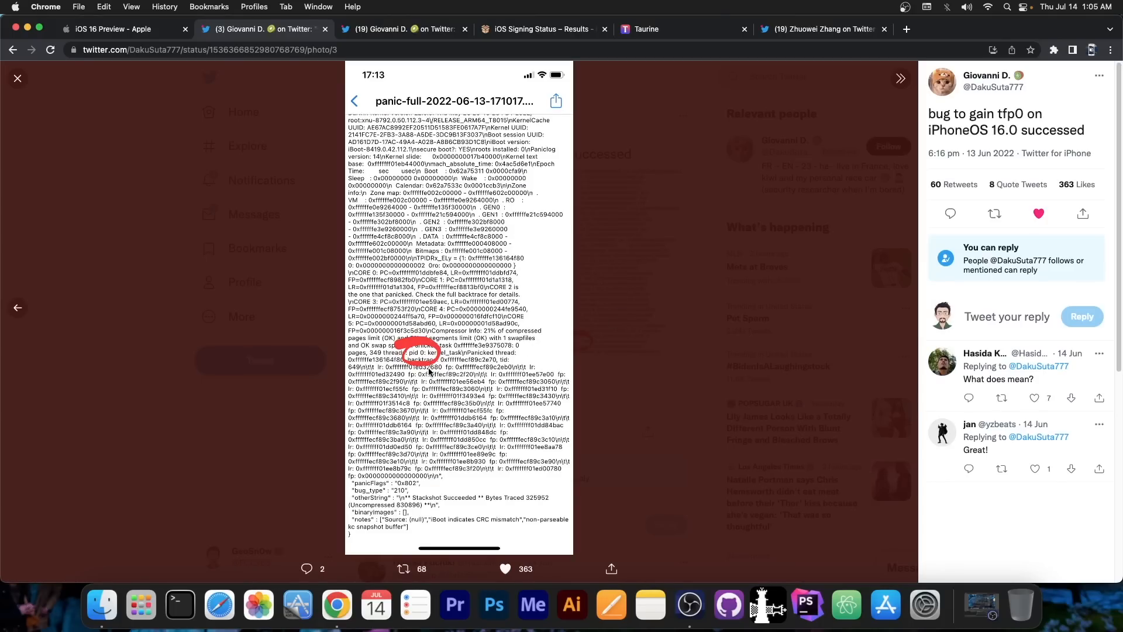
mouse_move(169, 367)
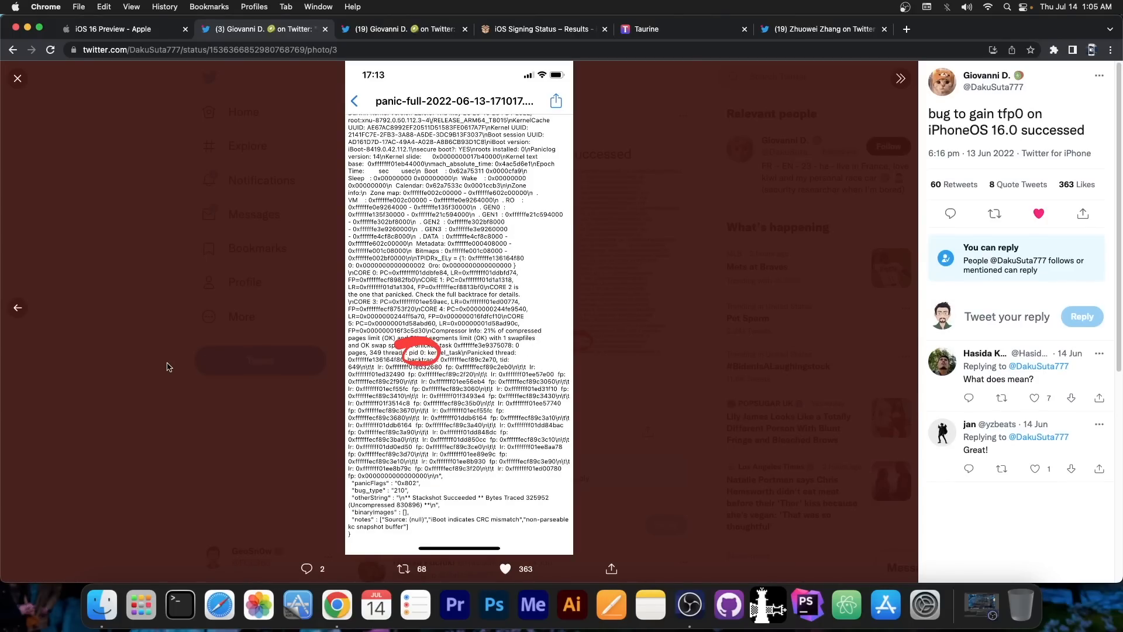
click(17, 78)
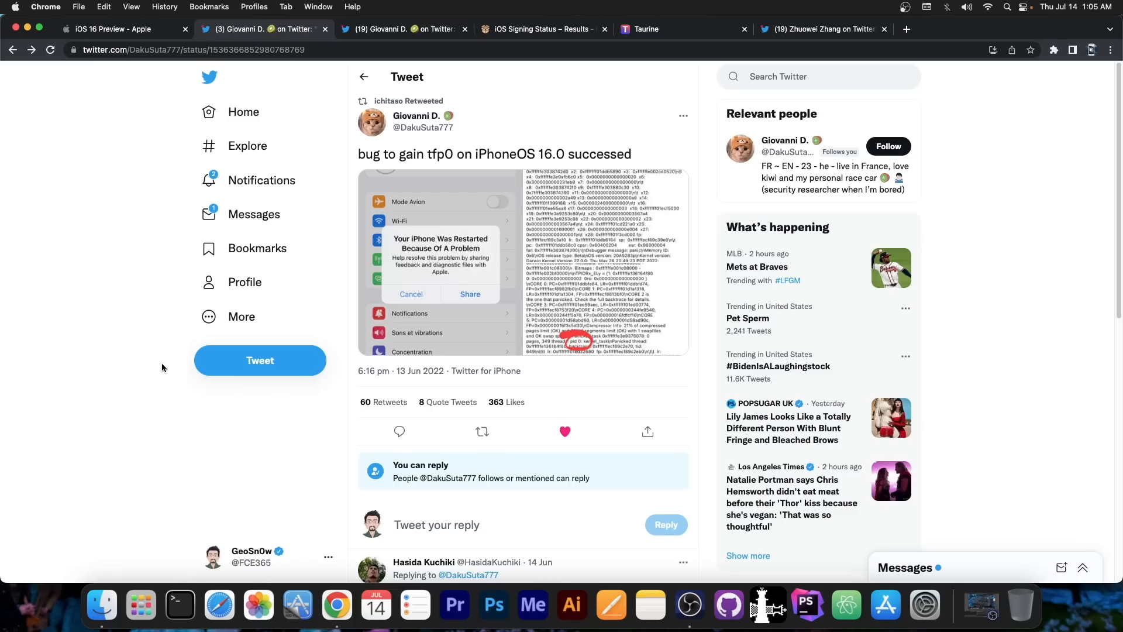
mouse_move(103, 363)
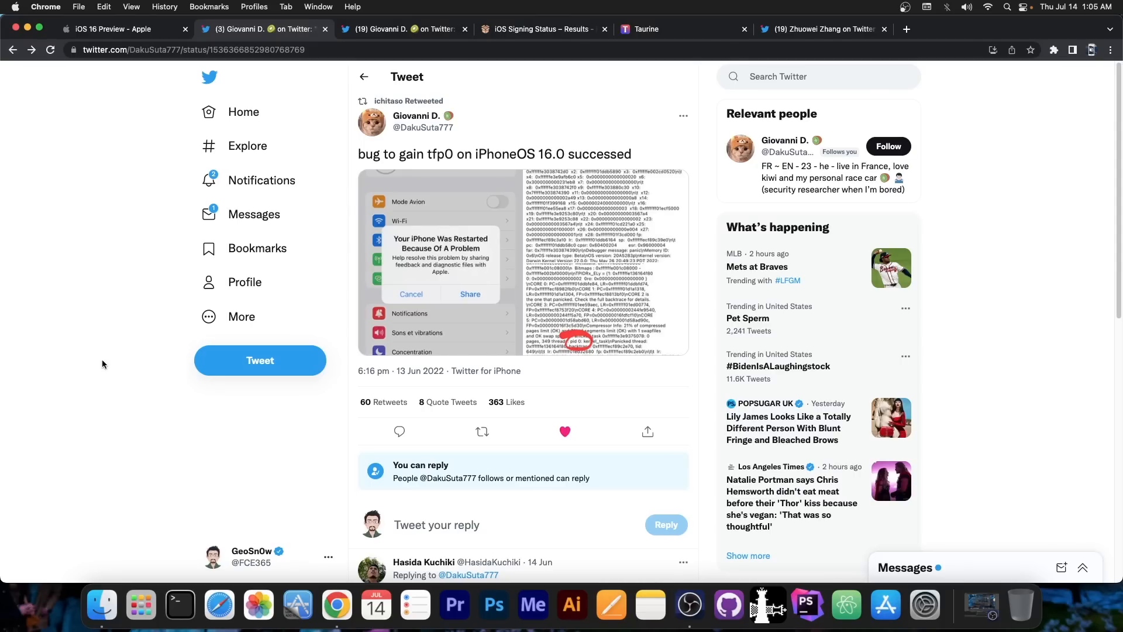
mouse_move(135, 350)
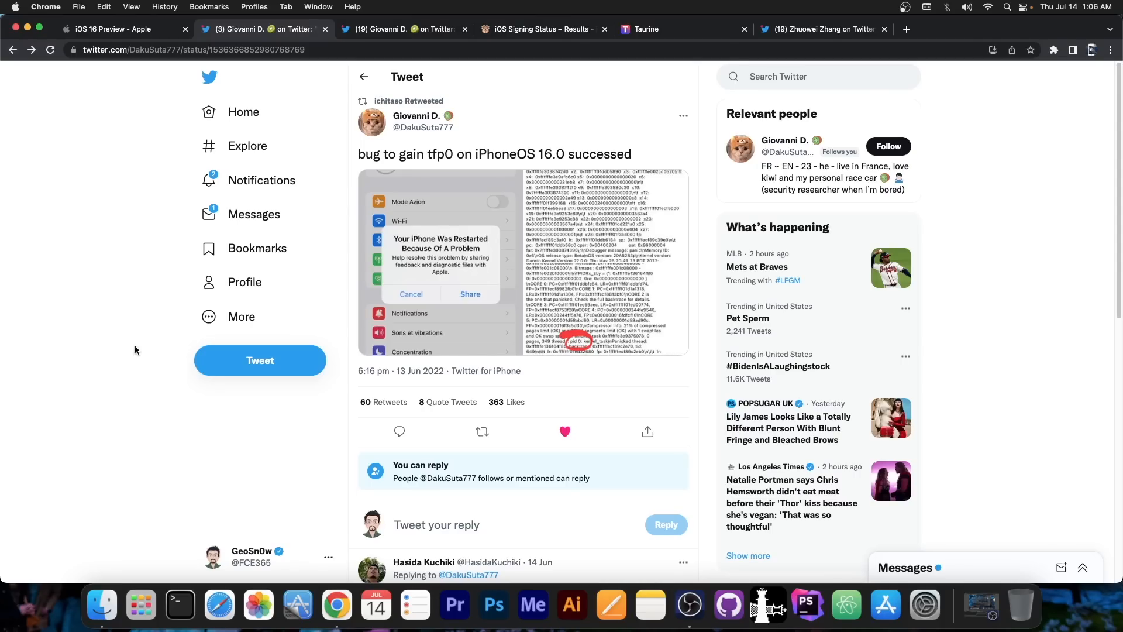
mouse_move(198, 344)
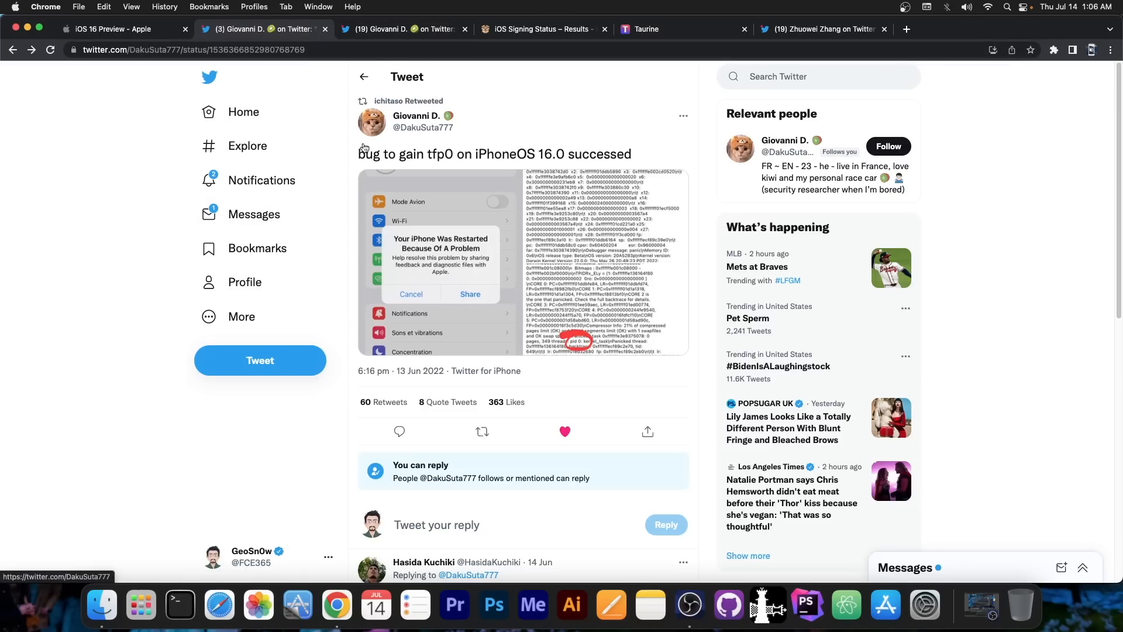
mouse_move(512, 293)
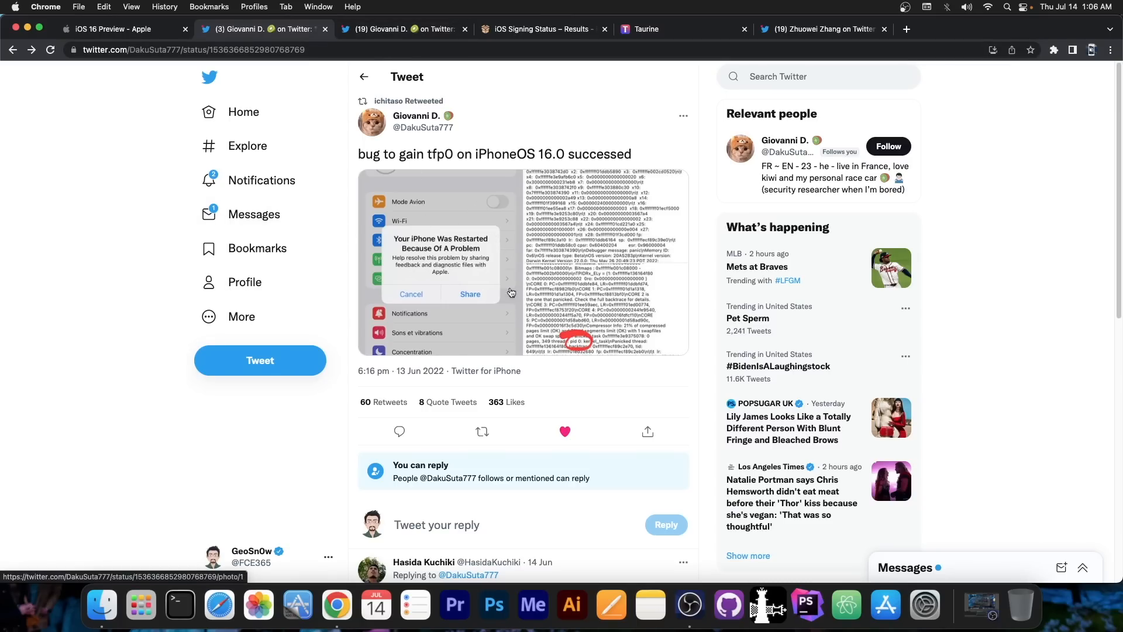
mouse_move(199, 26)
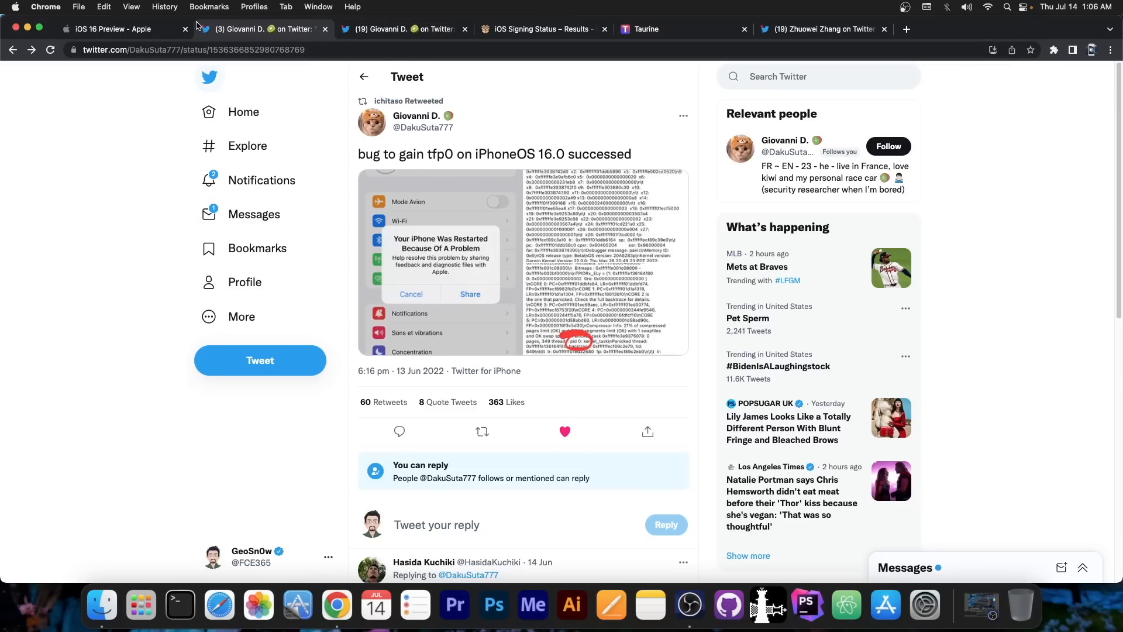
Switch to the iOS 16 Preview - Apple tab showing the phone lineup.
click(111, 29)
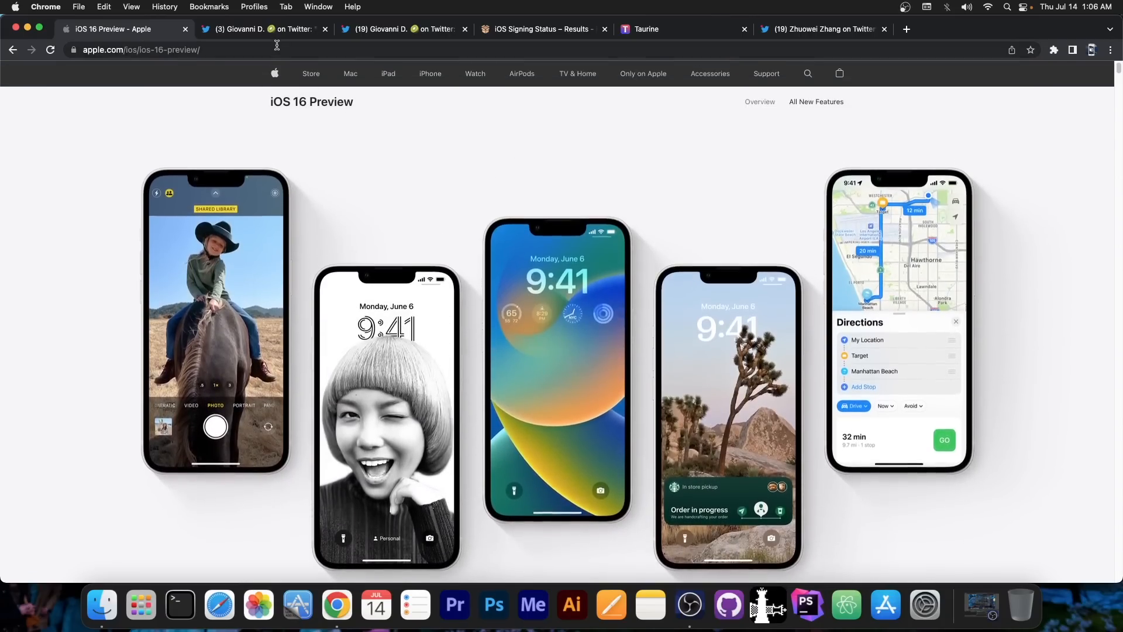
click(263, 28)
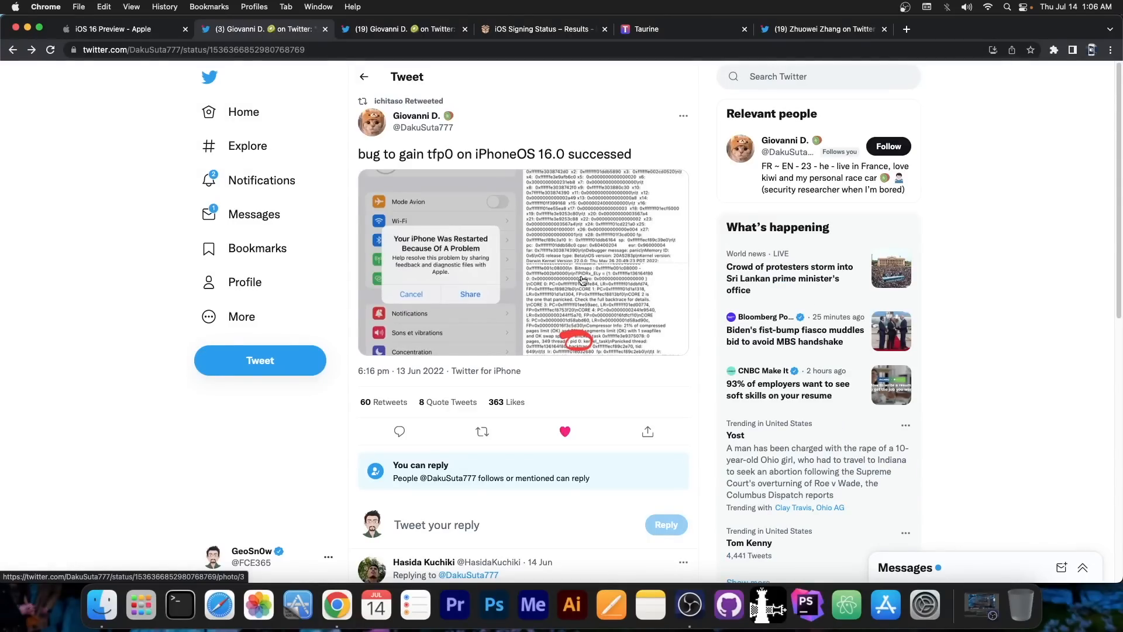
mouse_move(460, 170)
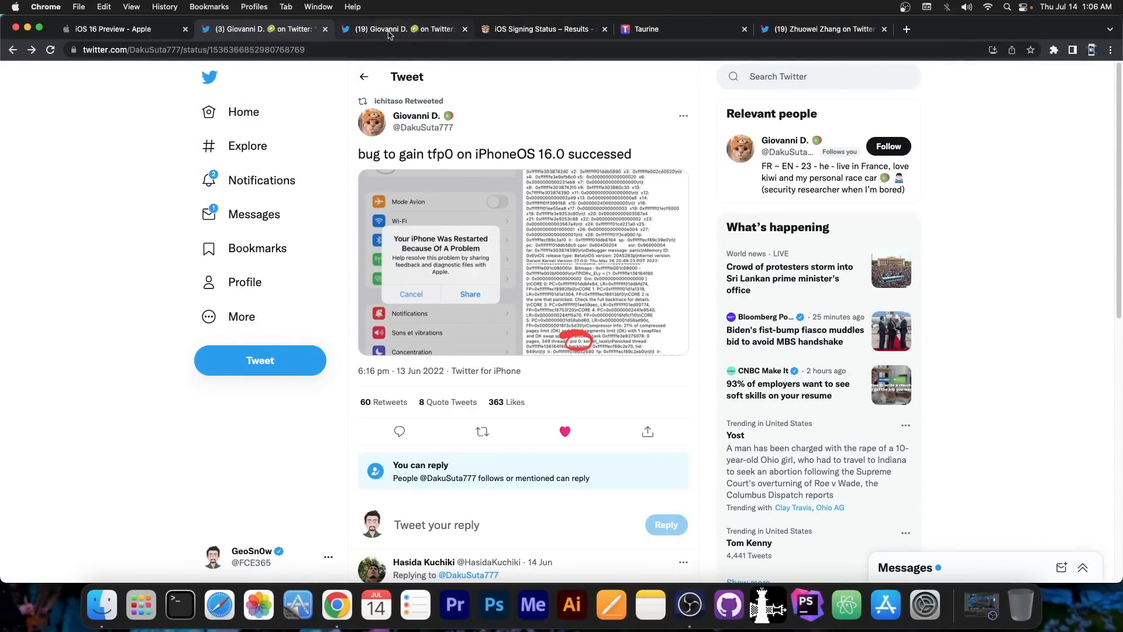
click(401, 28)
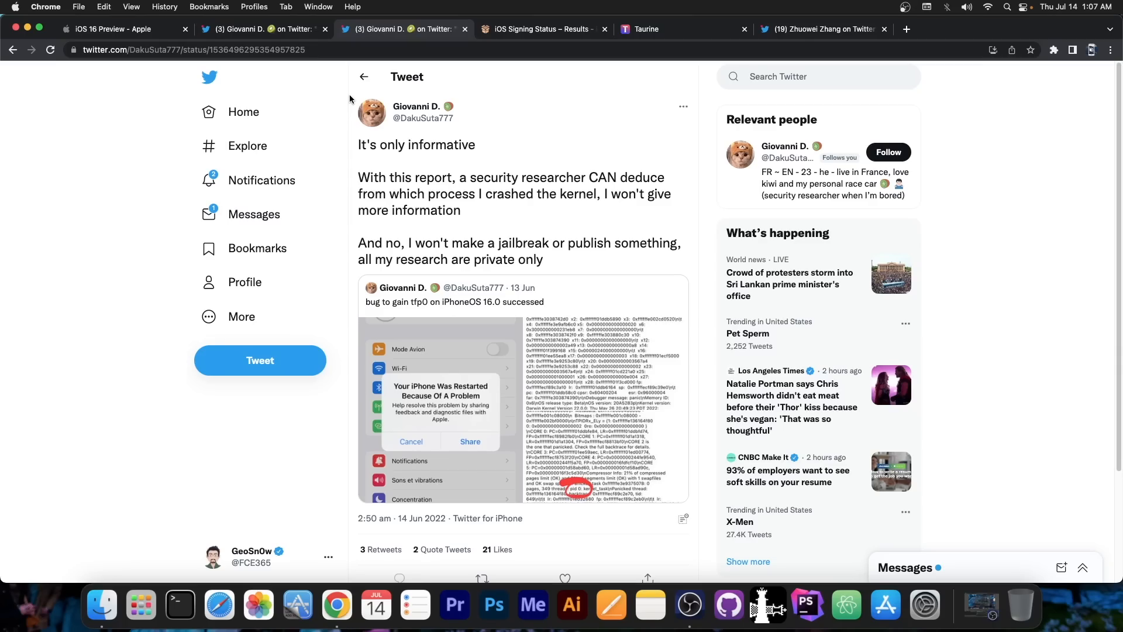
mouse_move(417, 105)
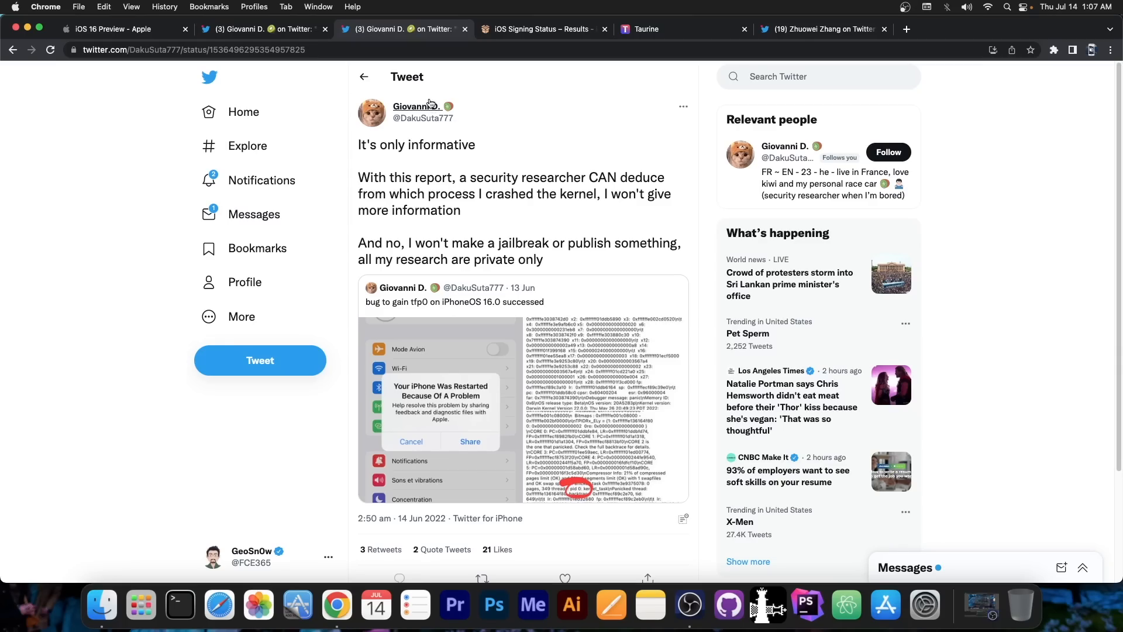
click(416, 105)
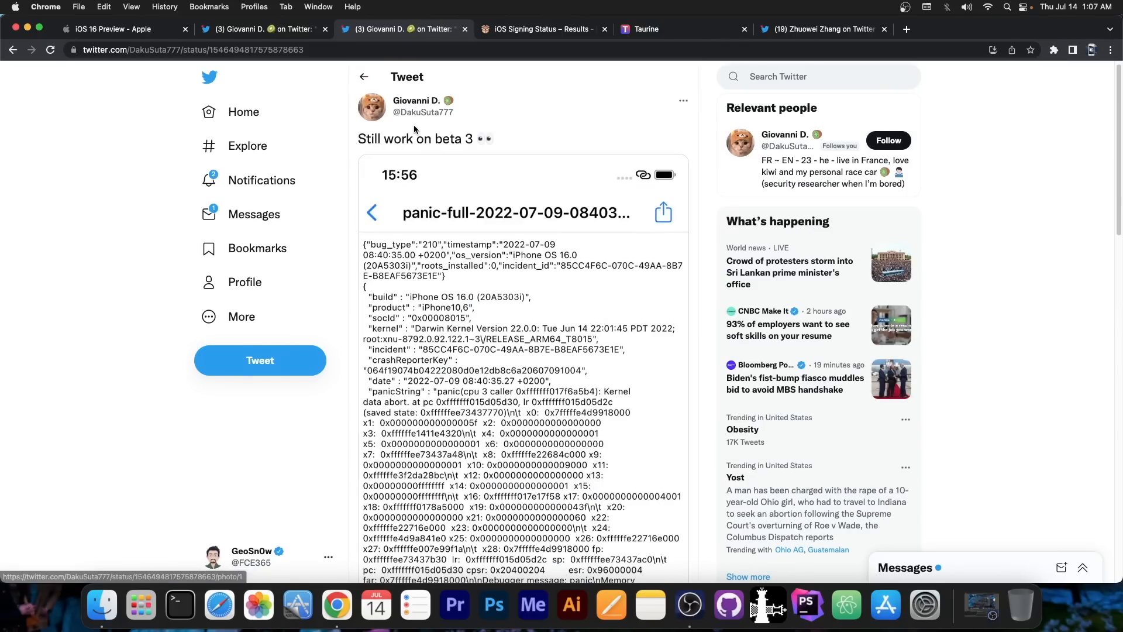
mouse_move(435, 138)
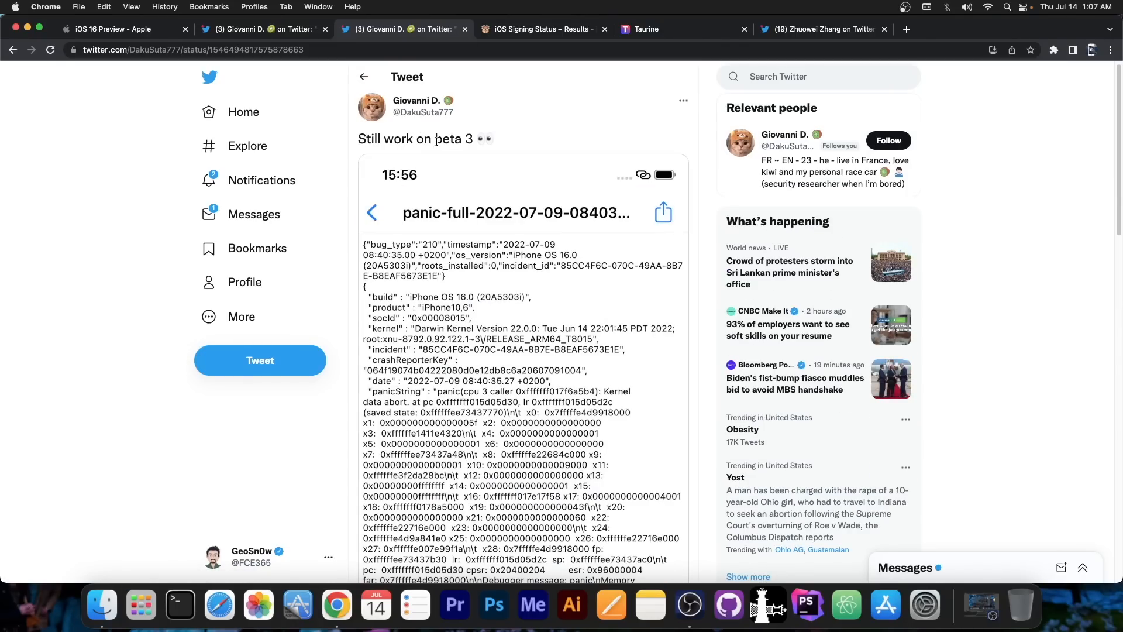
Scroll through the beta 3 panic log tweet, then switch to the iOS 16 Preview tab.
click(539, 29)
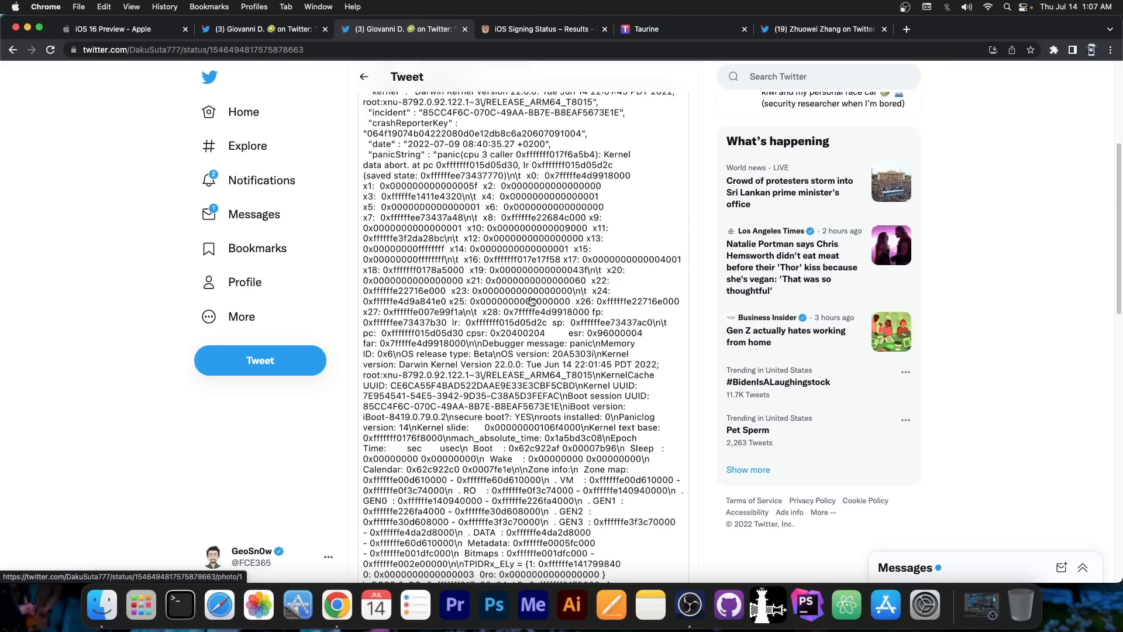
scroll(up, 3)
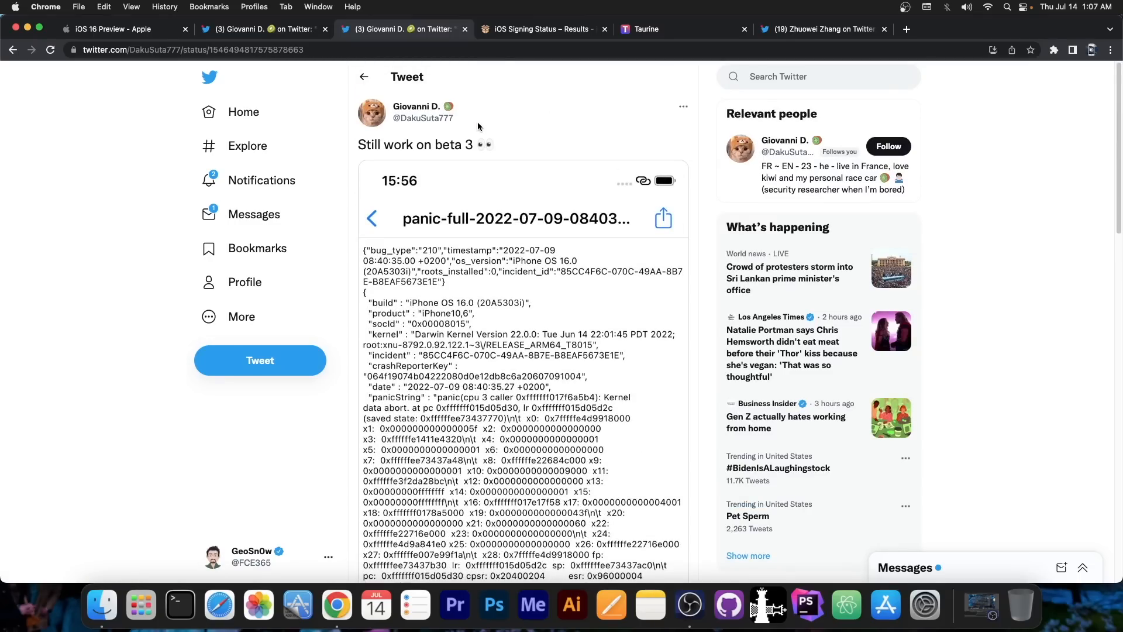
mouse_move(437, 202)
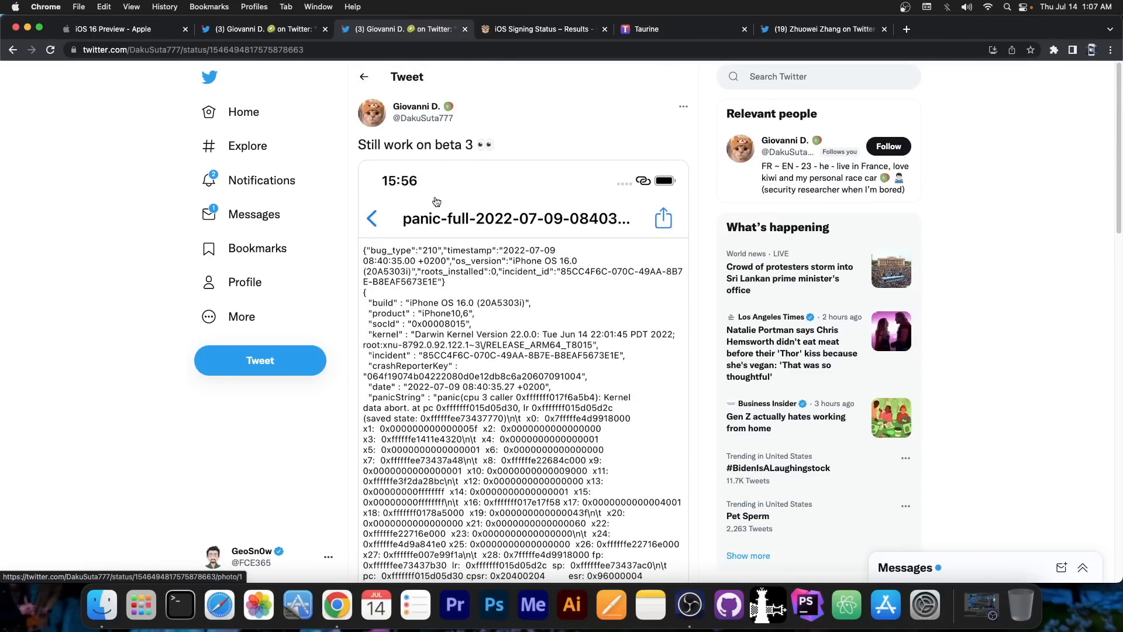
click(118, 29)
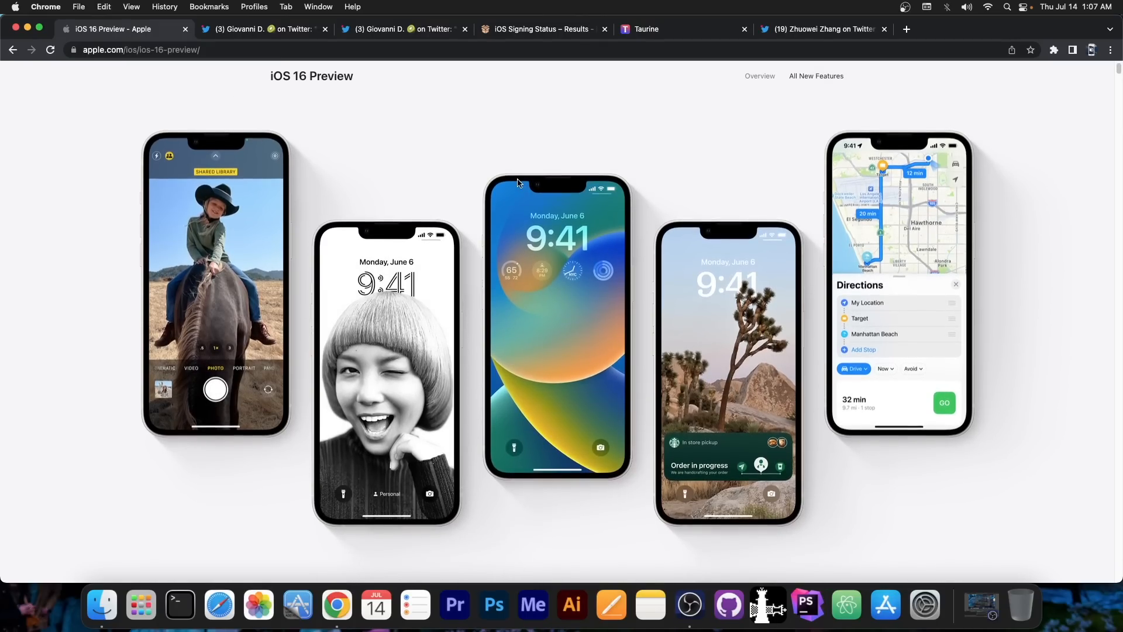
mouse_move(519, 161)
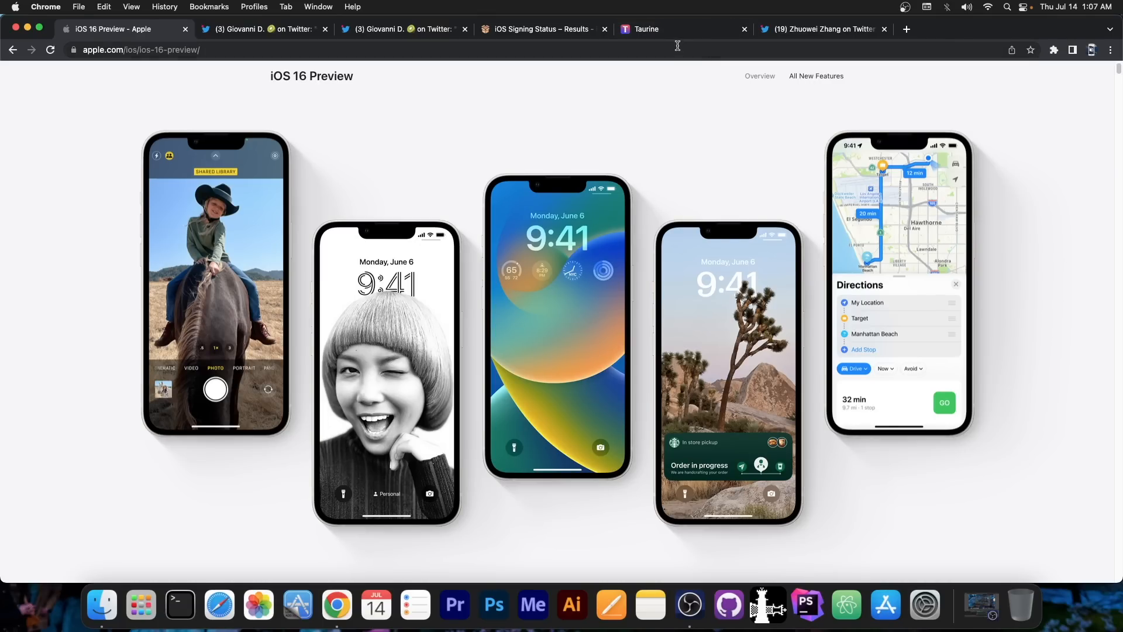
Switch to the Taurine tab showing iOS 14.0–14.3 support and version 1.1.5.
click(647, 29)
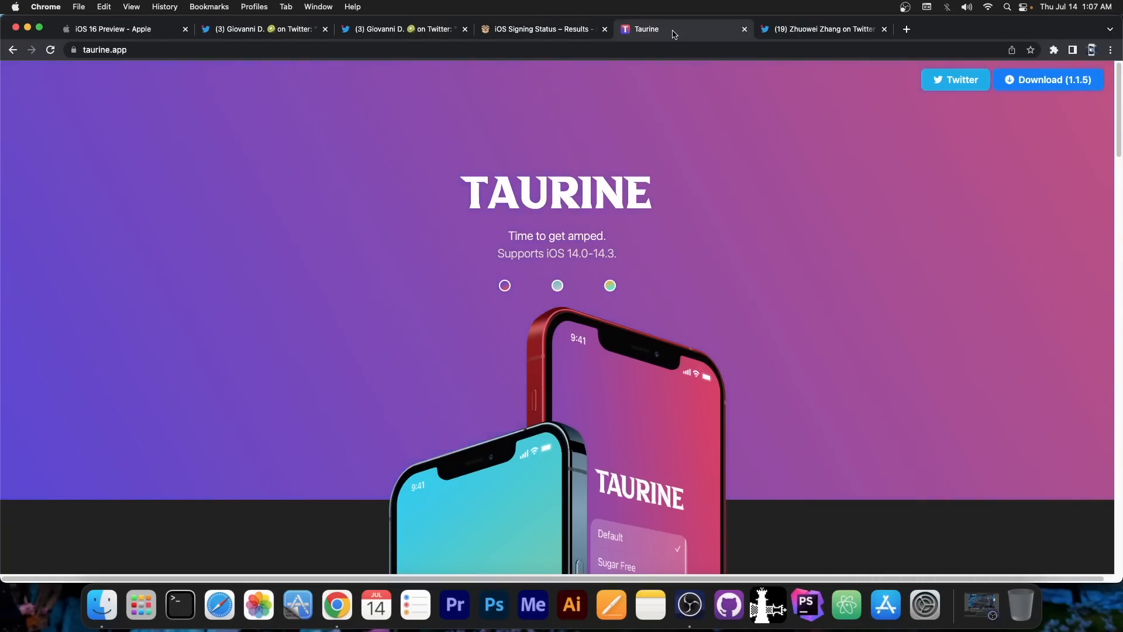
Switch to the second Twitter tab with the 'bug to gain tfp0' tweet.
click(823, 28)
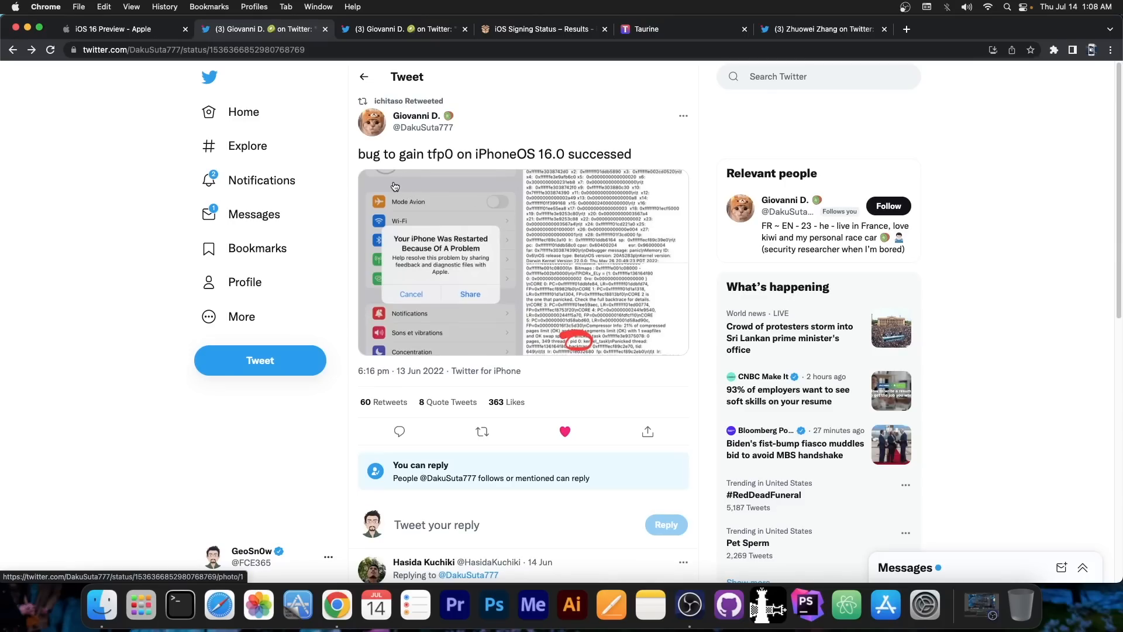
mouse_move(422, 128)
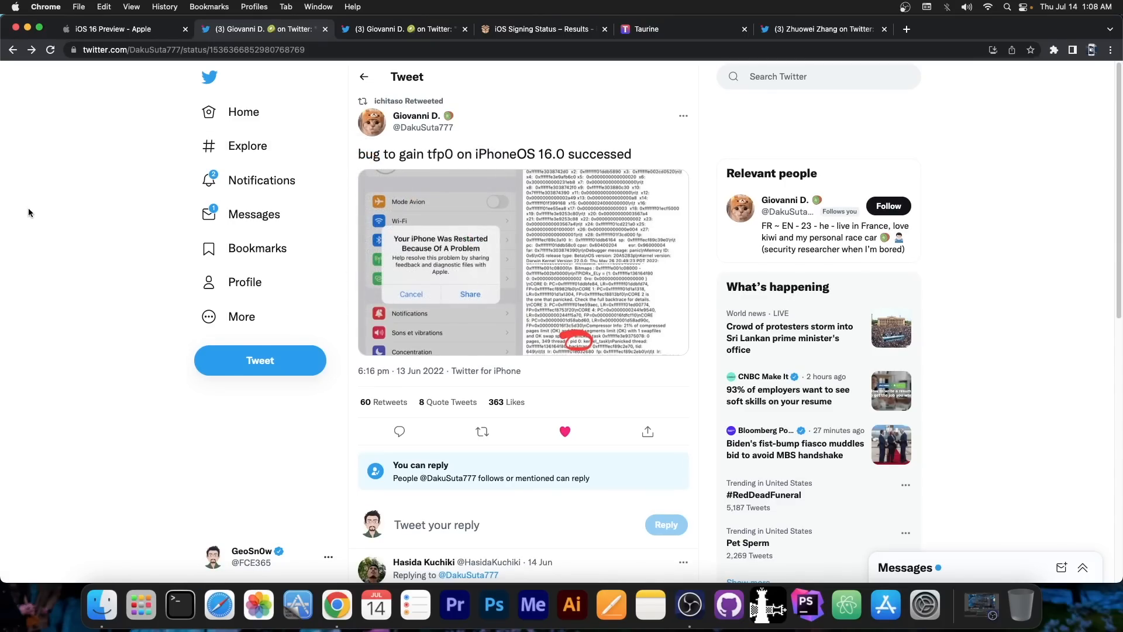
mouse_move(509, 187)
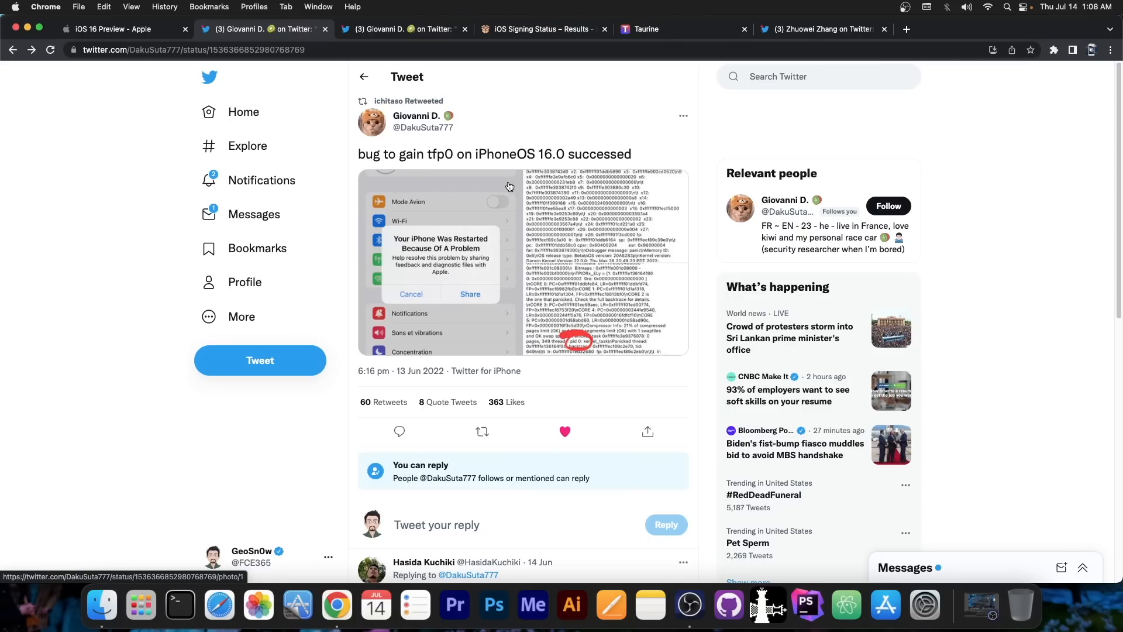
mouse_move(492, 179)
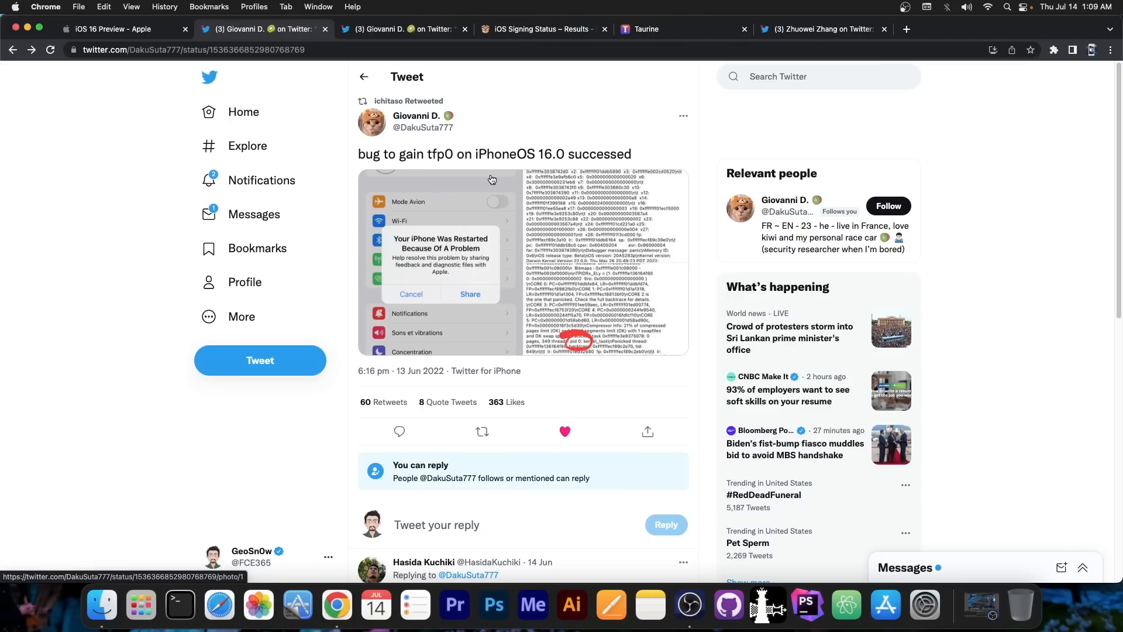
Switch to the iOS 16 Preview - Apple tab showing its top menu.
click(111, 28)
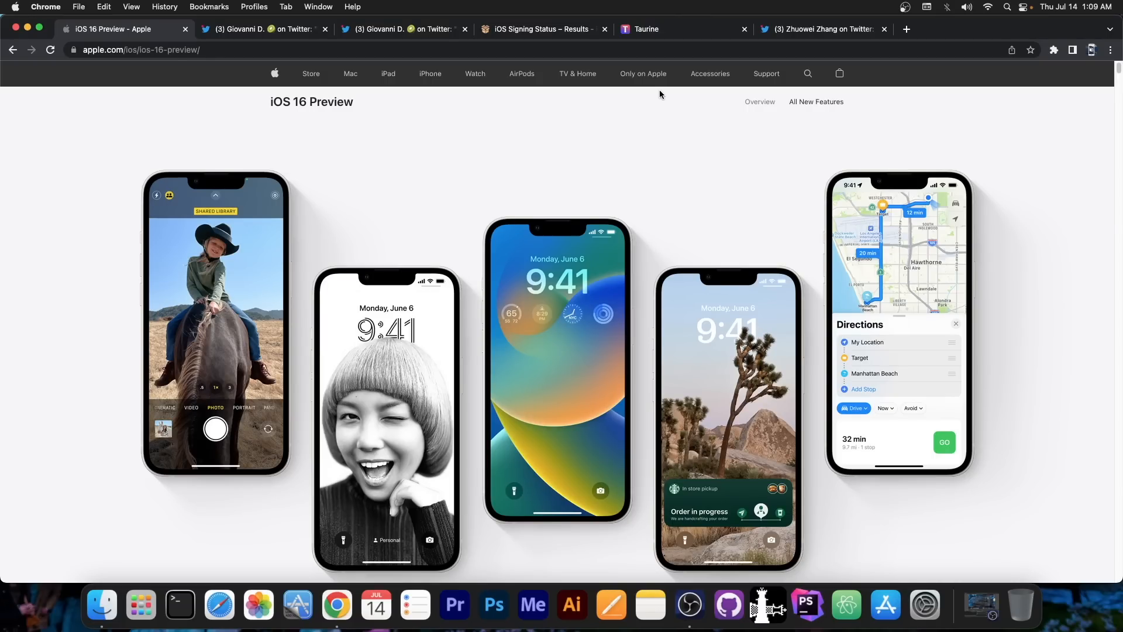
Scroll through the iPhone13,4 signing list, then open Zhuowei Zhang's macOS 12.3.1 root tweet.
click(542, 28)
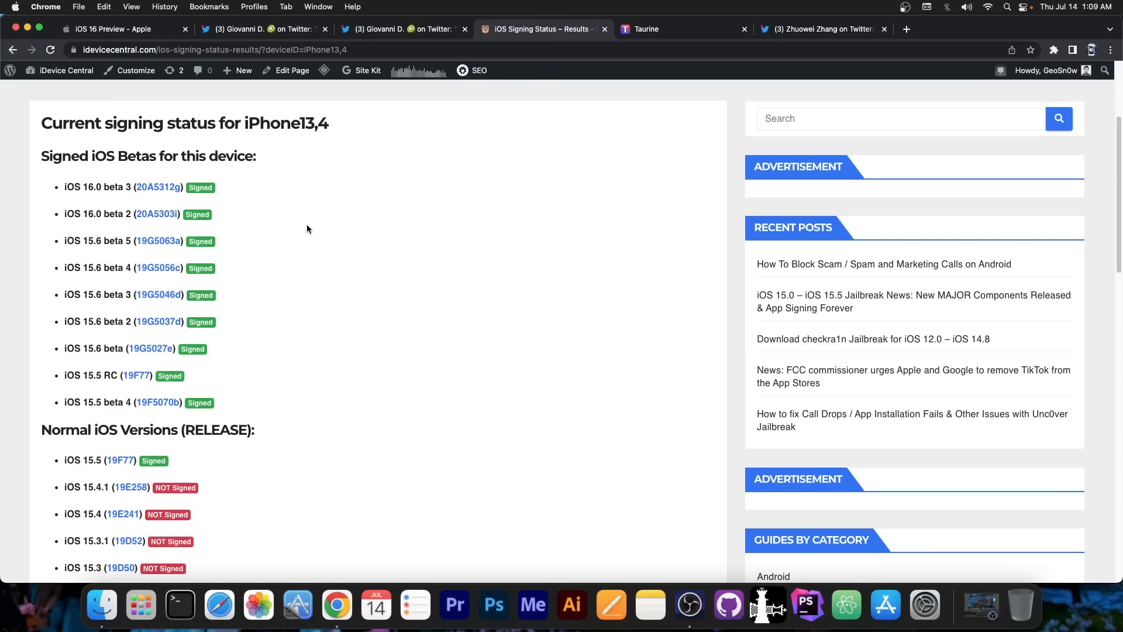
scroll(down, 3)
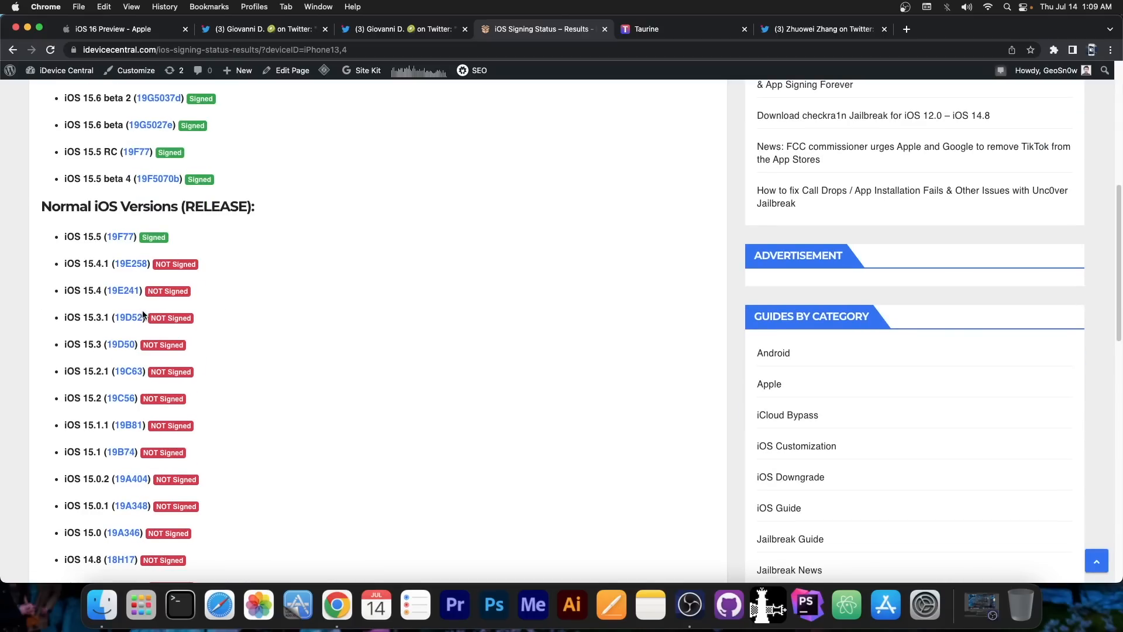
mouse_move(60, 370)
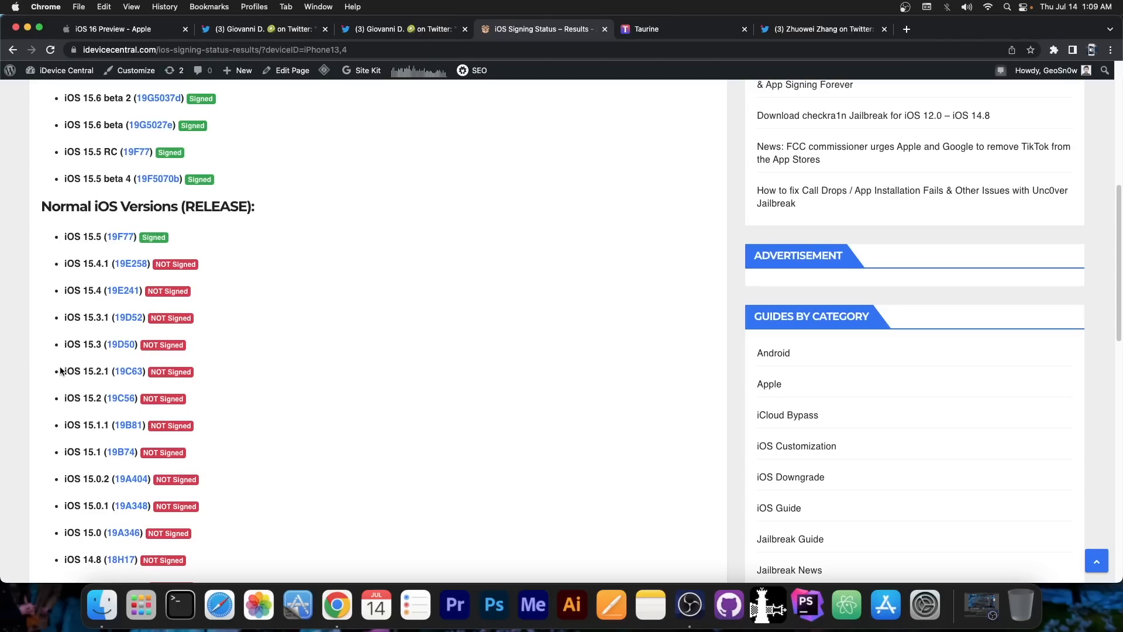
mouse_move(34, 398)
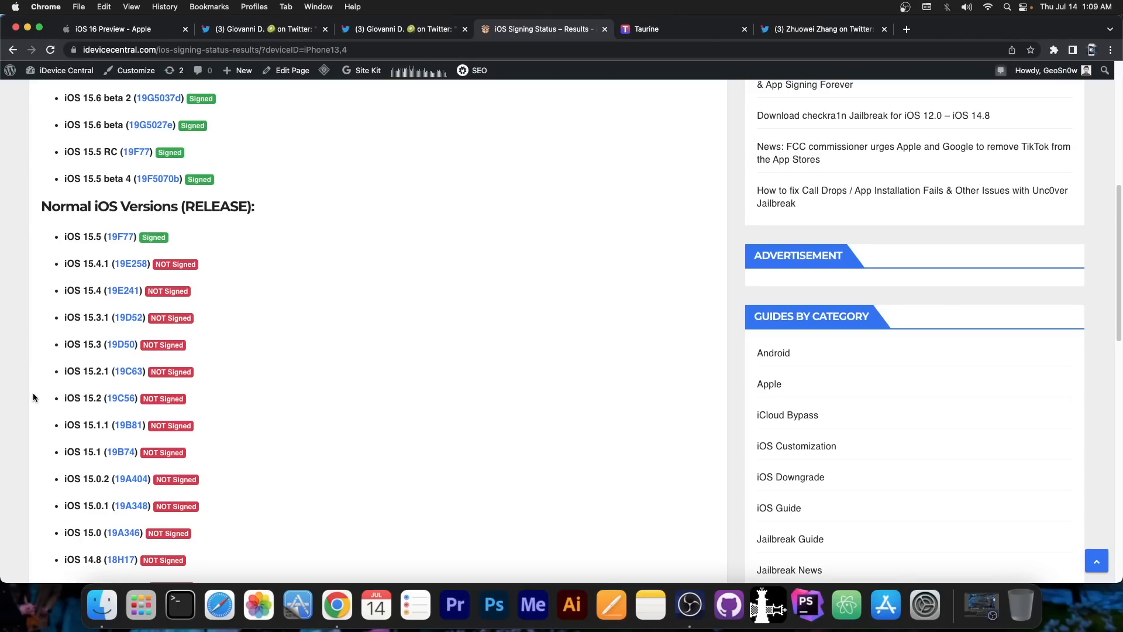
scroll(up, 3)
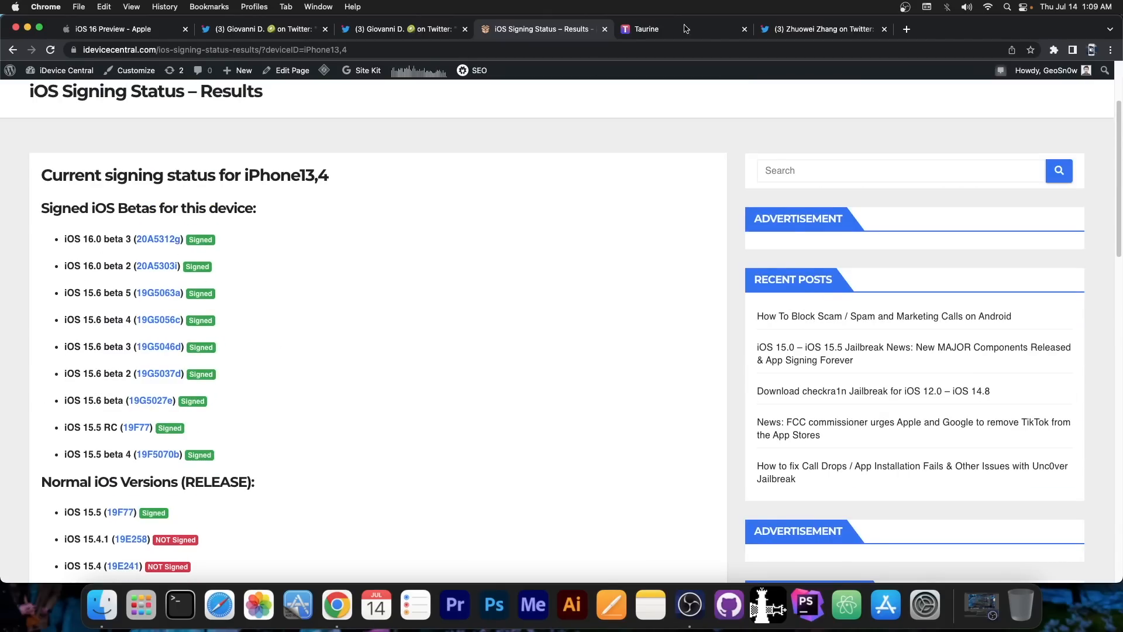
click(821, 29)
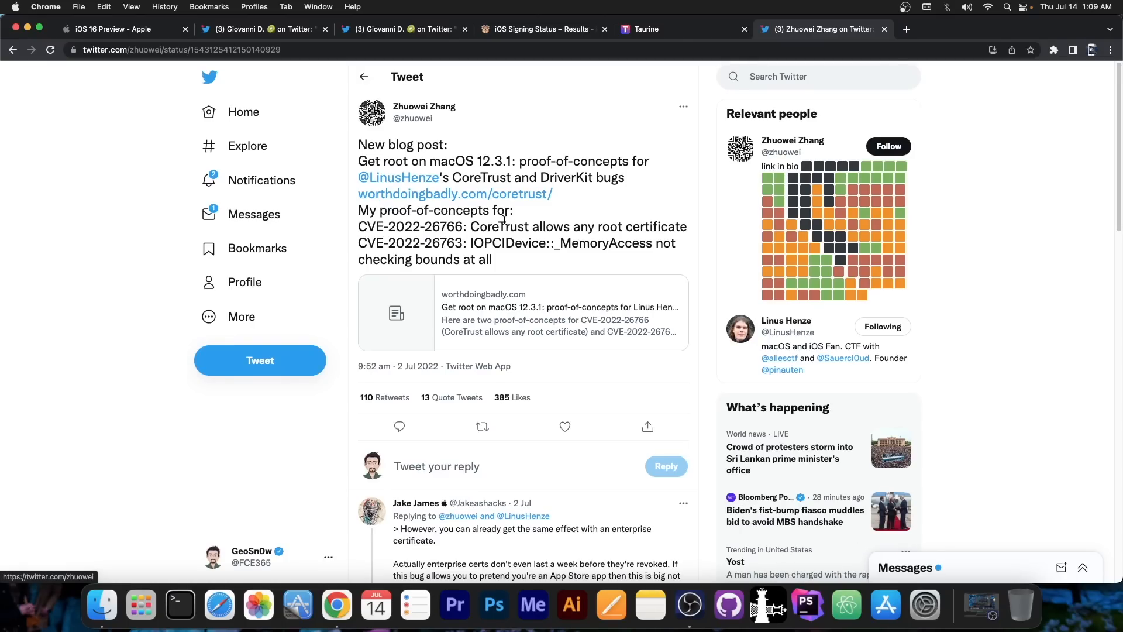
mouse_move(425, 106)
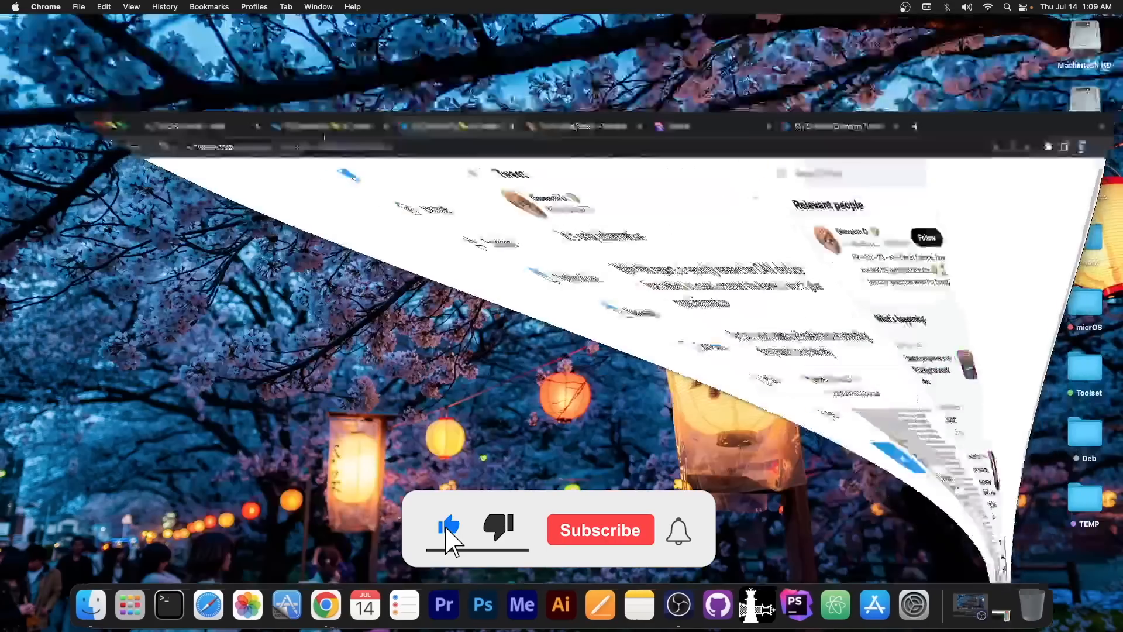
click(599, 530)
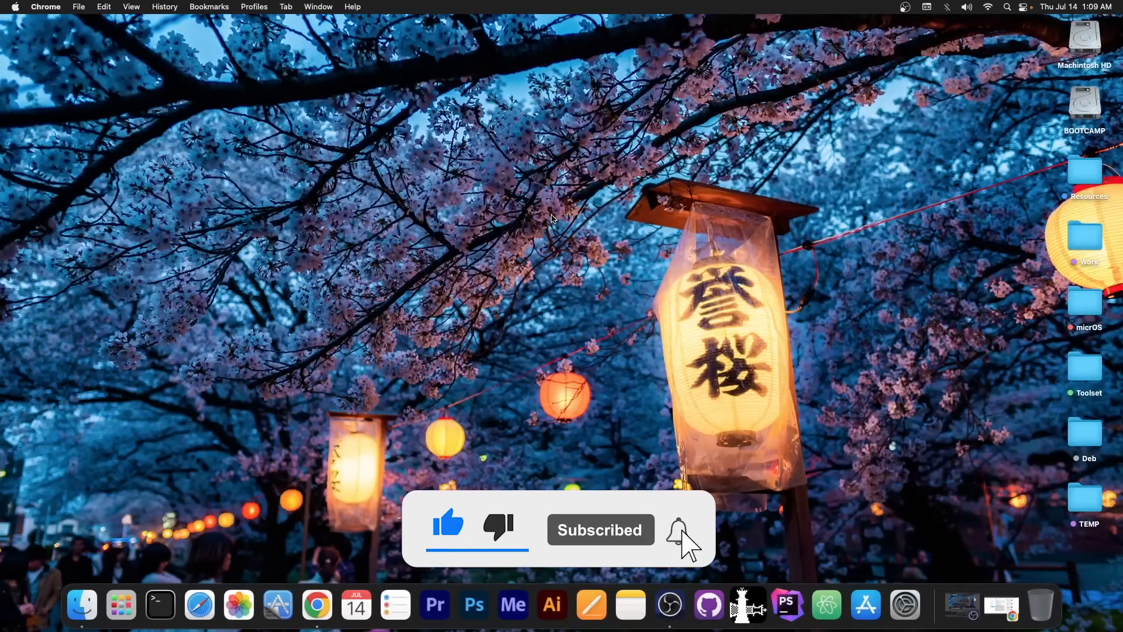
click(679, 530)
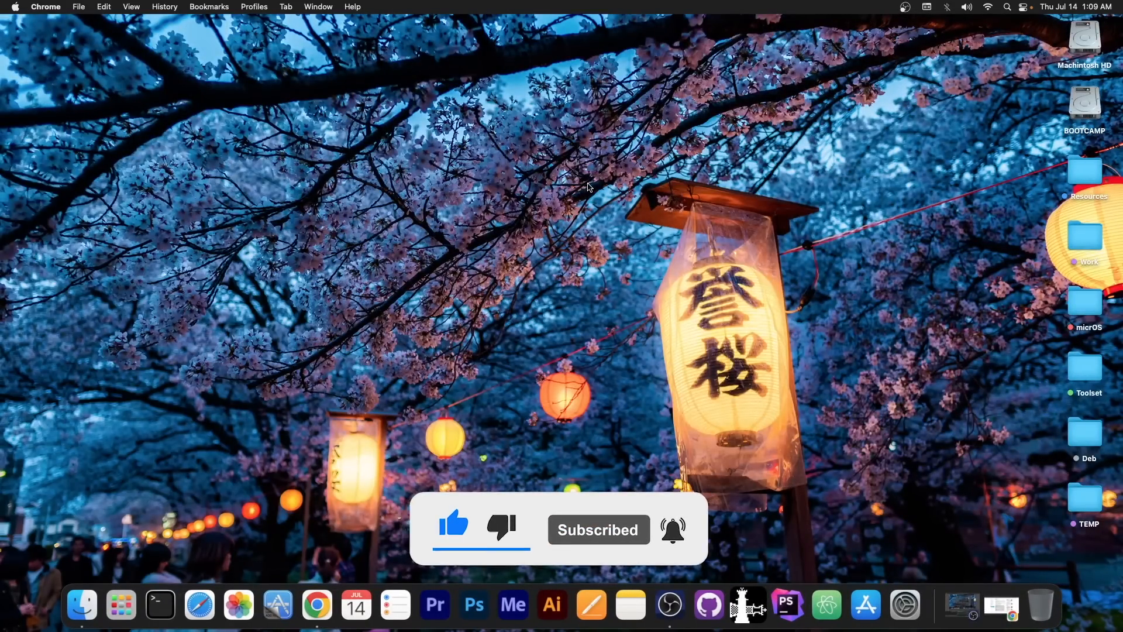